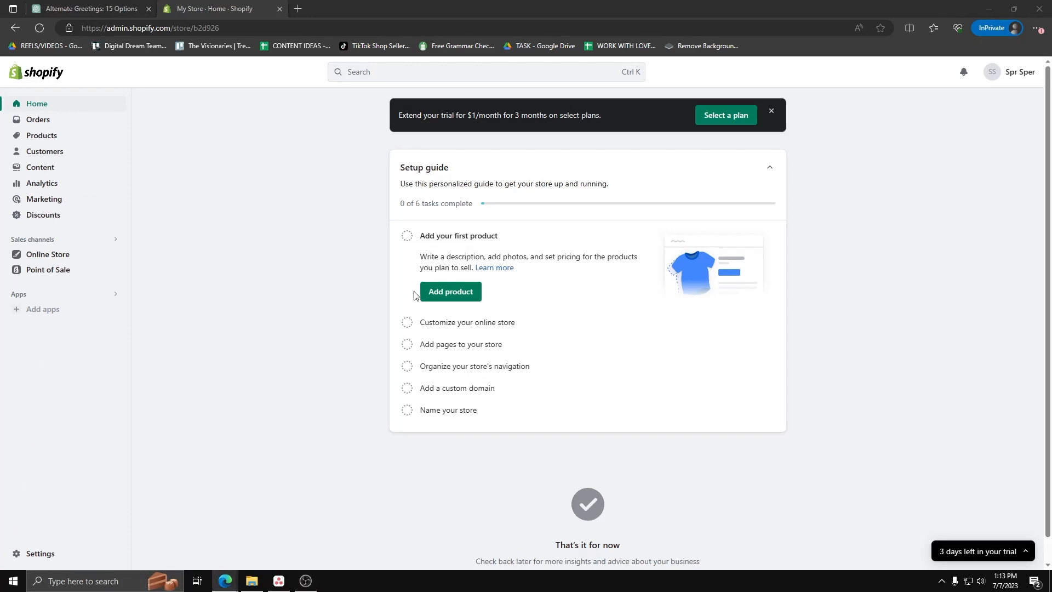
{"action": "mouse_move", "coordinate": [224, 328]}
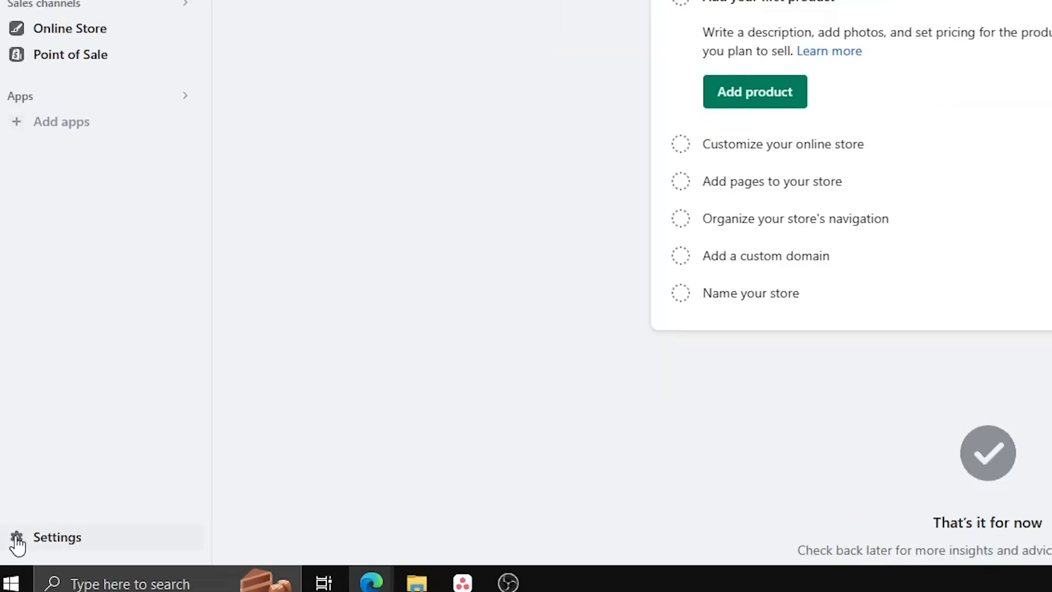
Step: Review the 3-day trial plan in Settings, then view billing details with USD currency
{"action": "left_click", "coordinate": [57, 537]}
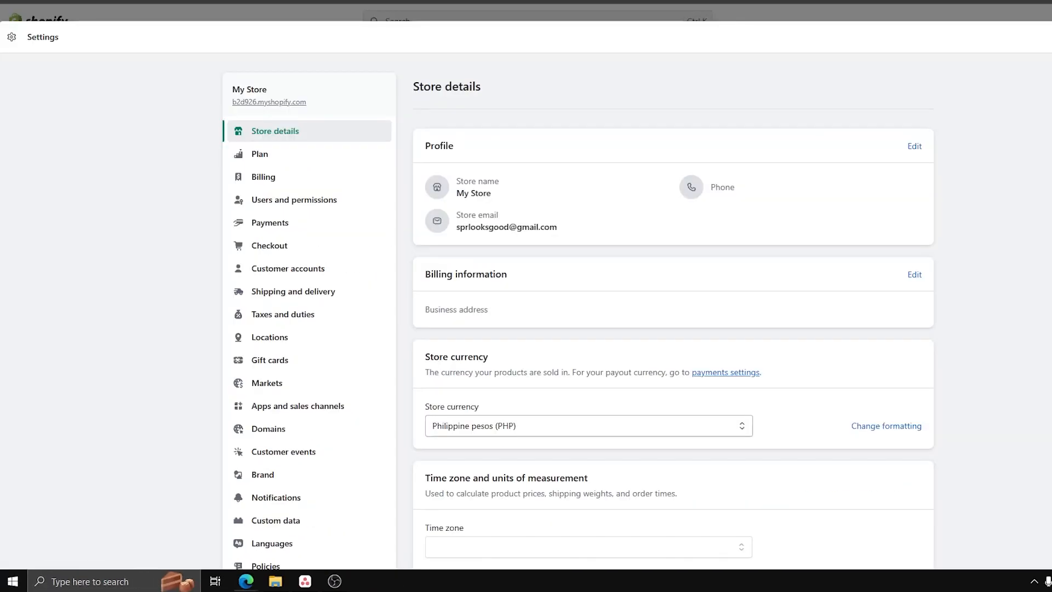
{"action": "left_click", "coordinate": [260, 154]}
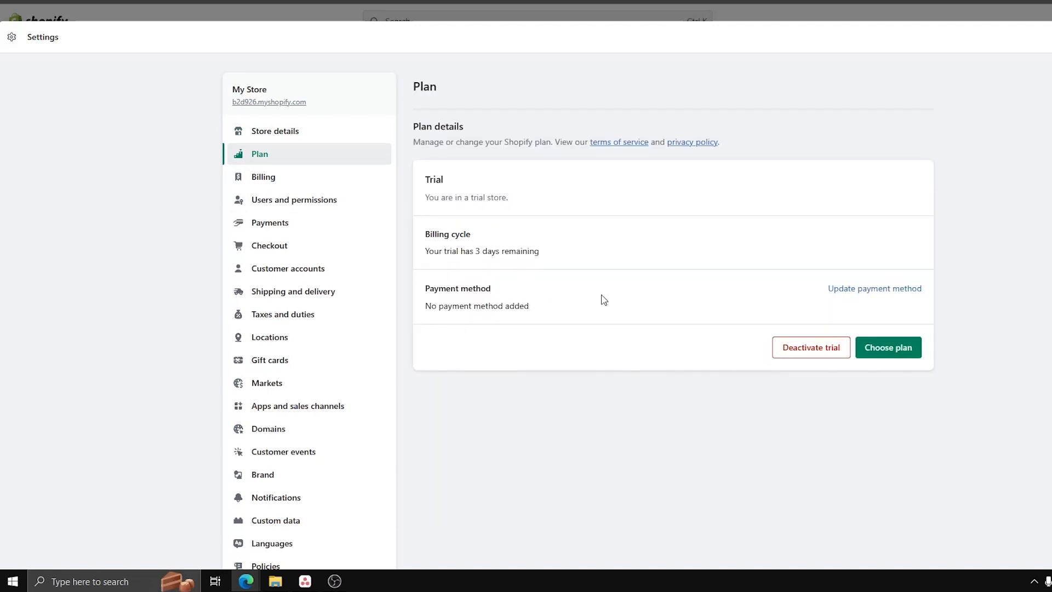
{"action": "mouse_move", "coordinate": [599, 296]}
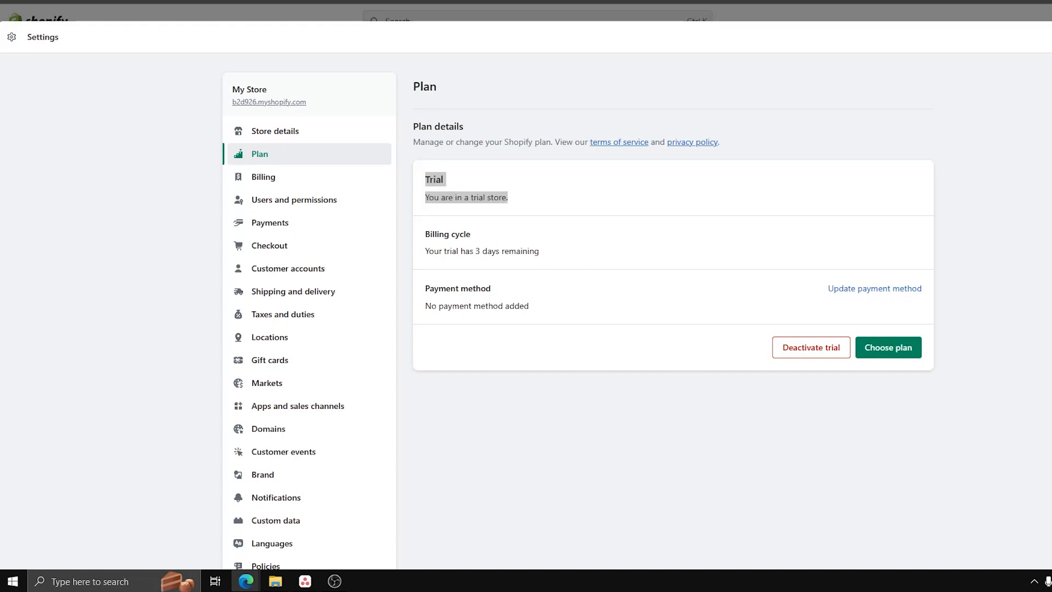
{"action": "left_click", "coordinate": [263, 177]}
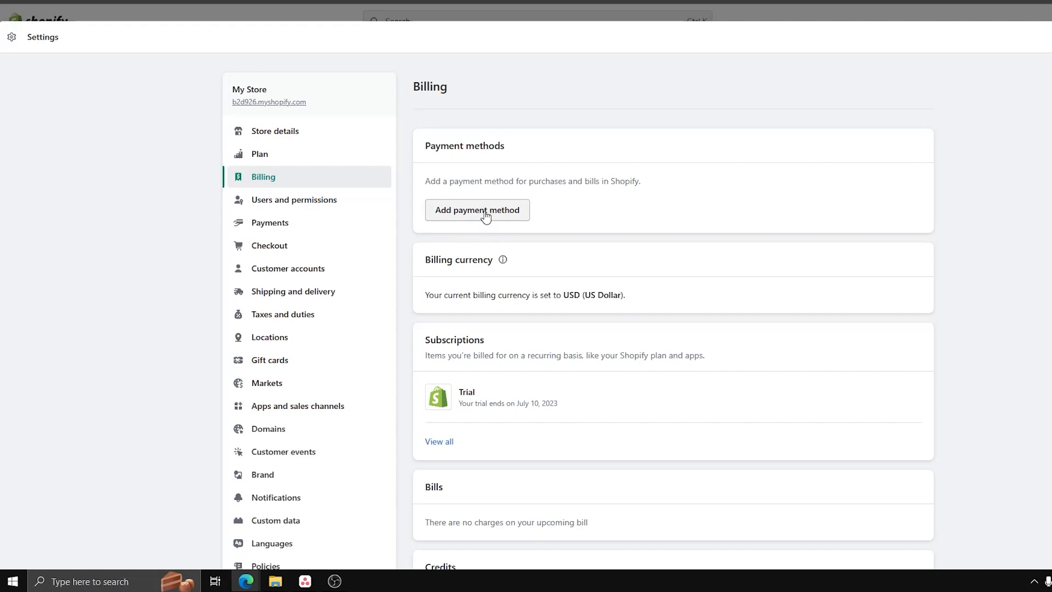
Step: View the payments settings showing PayPal active with a 0% transaction fee
{"action": "left_click", "coordinate": [269, 221]}
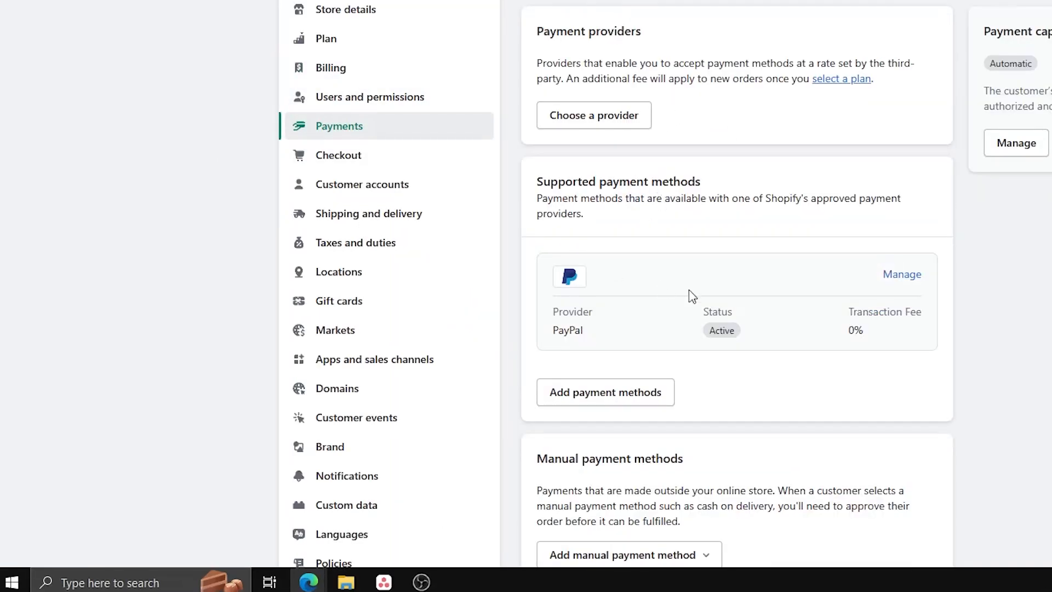
{"action": "mouse_move", "coordinate": [625, 210]}
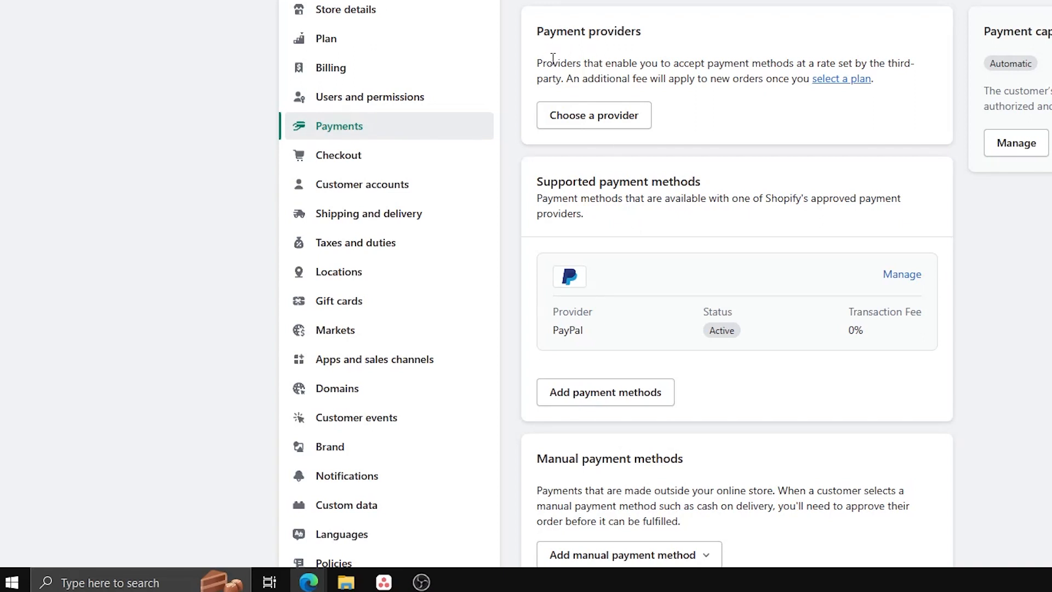
{"action": "mouse_move", "coordinate": [569, 276]}
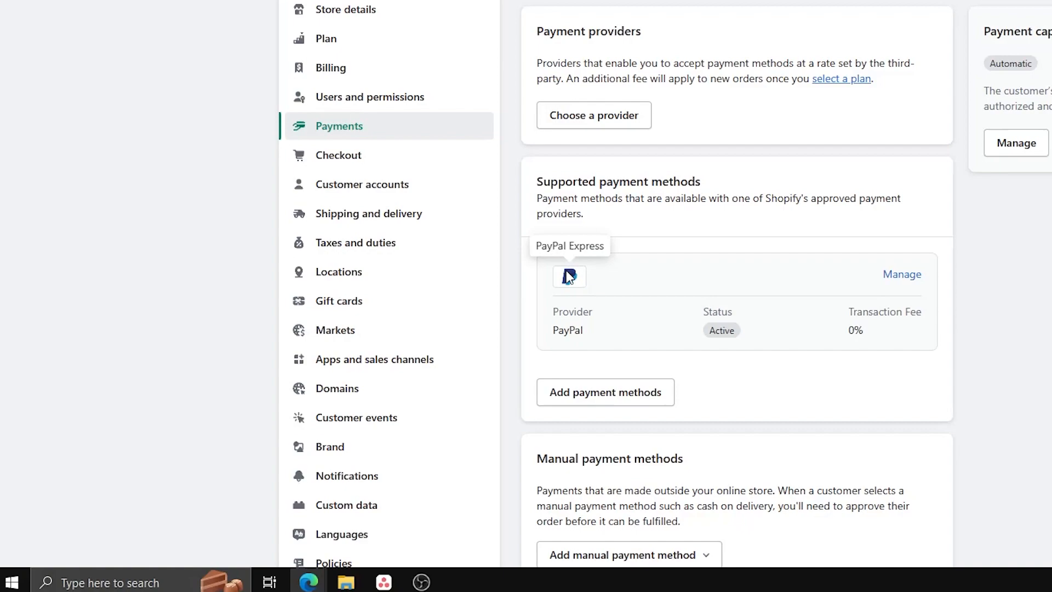
{"action": "mouse_move", "coordinate": [569, 276]}
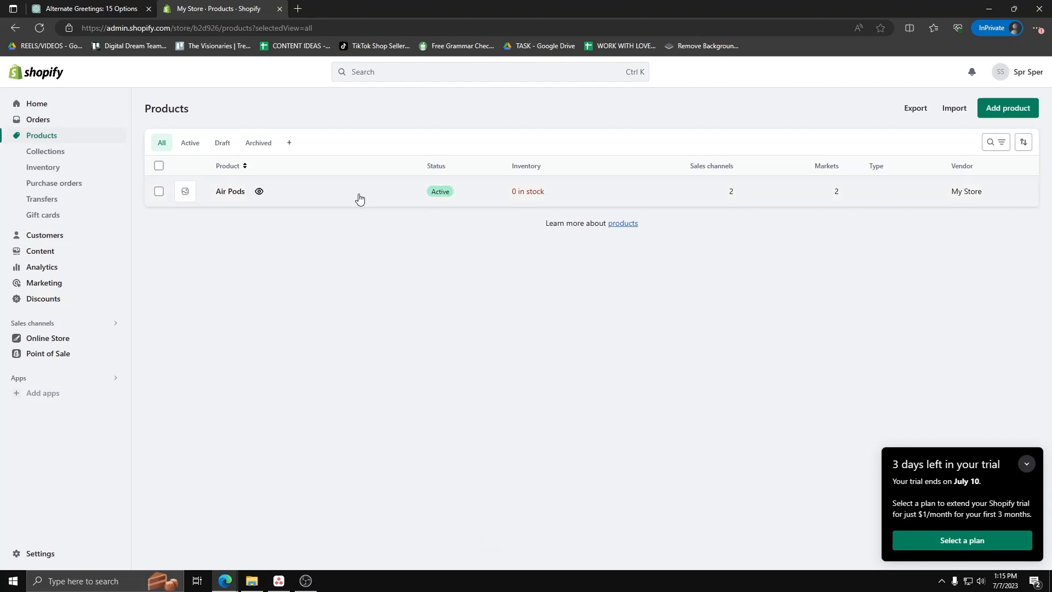
Step: Open Air Pods and check pricing: price 10.00, compare-at 15.00, cost 10.00
{"action": "left_click", "coordinate": [1025, 464]}
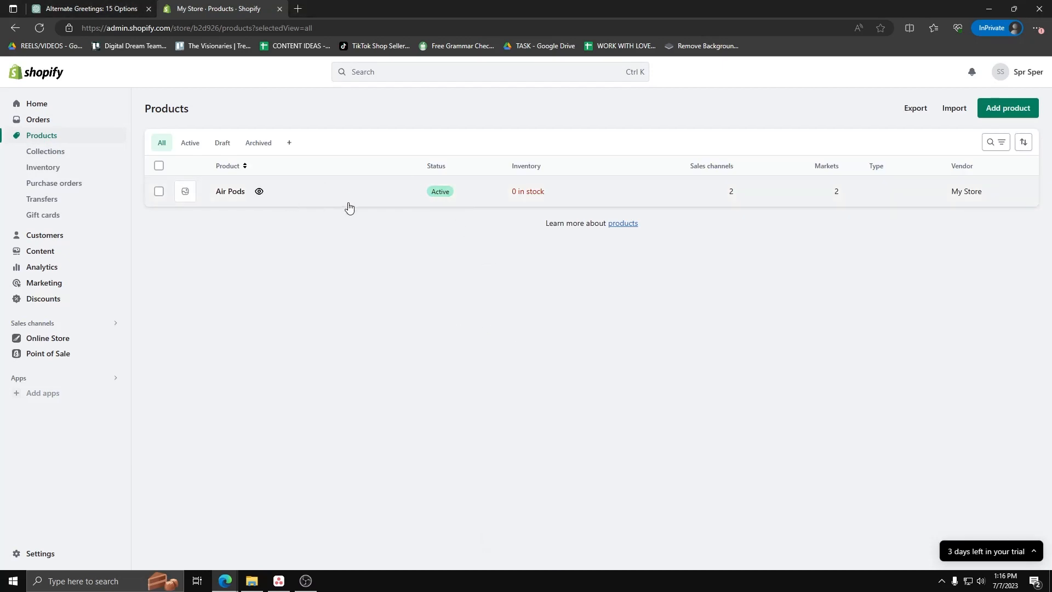
{"action": "left_click", "coordinate": [230, 191]}
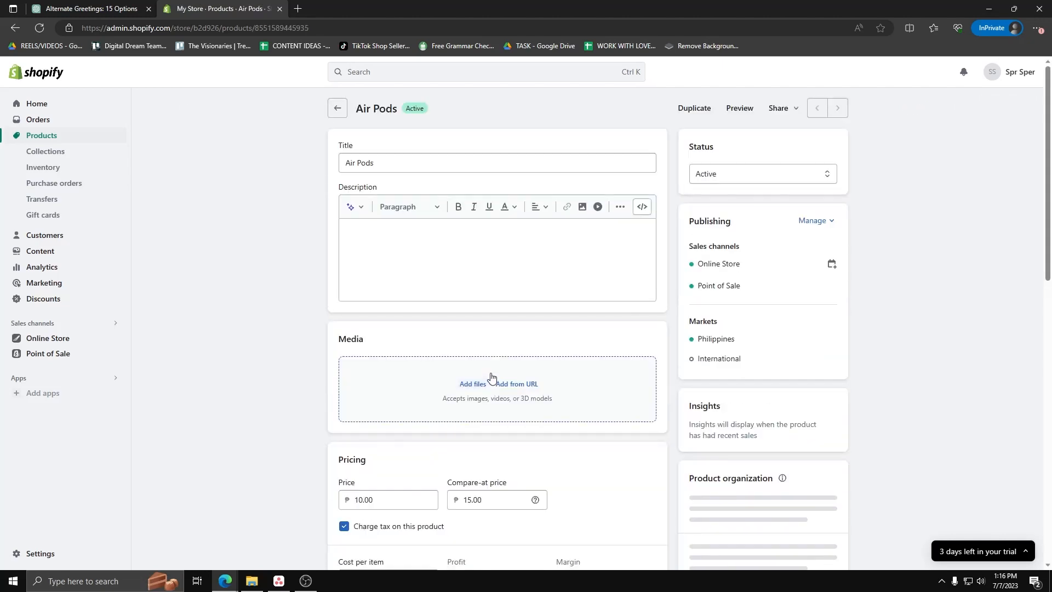
{"action": "scroll", "scroll_direction": "down", "scroll_amount": 3}
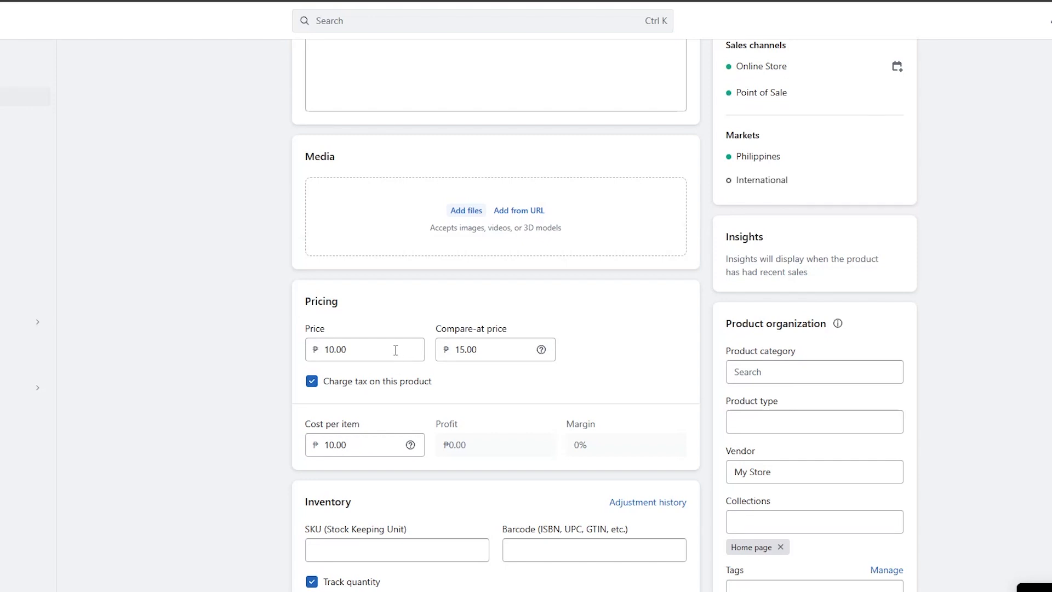
{"action": "mouse_move", "coordinate": [500, 349]}
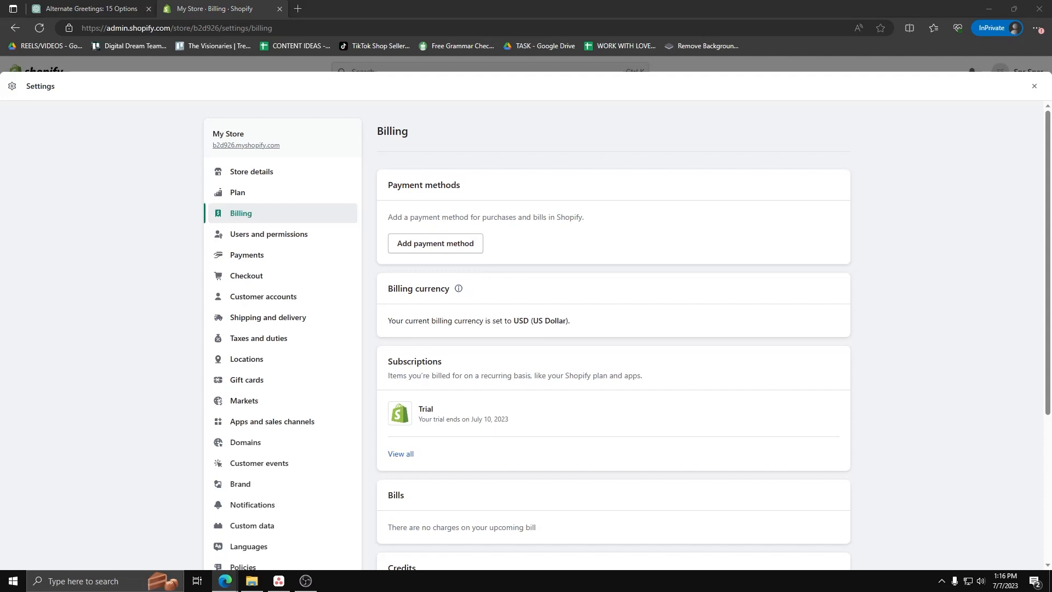
{"action": "mouse_move", "coordinate": [481, 278]}
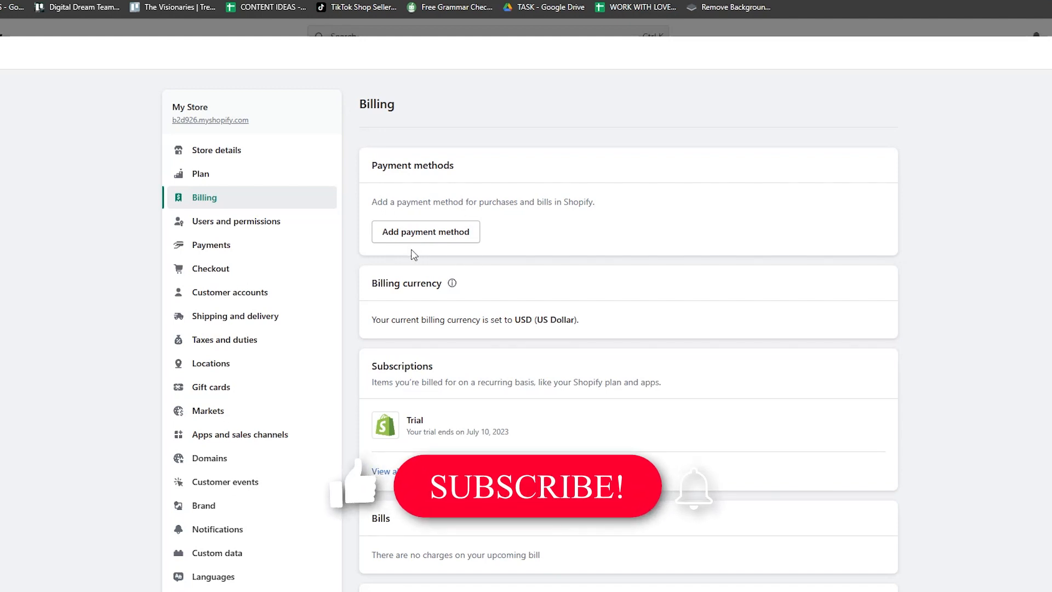
{"action": "mouse_move", "coordinate": [312, 328]}
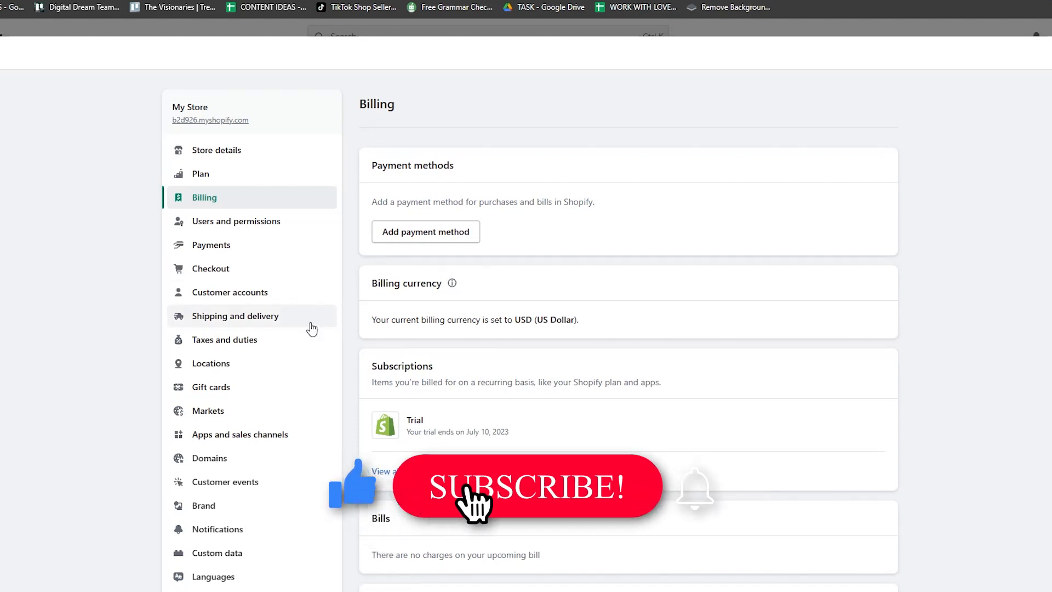